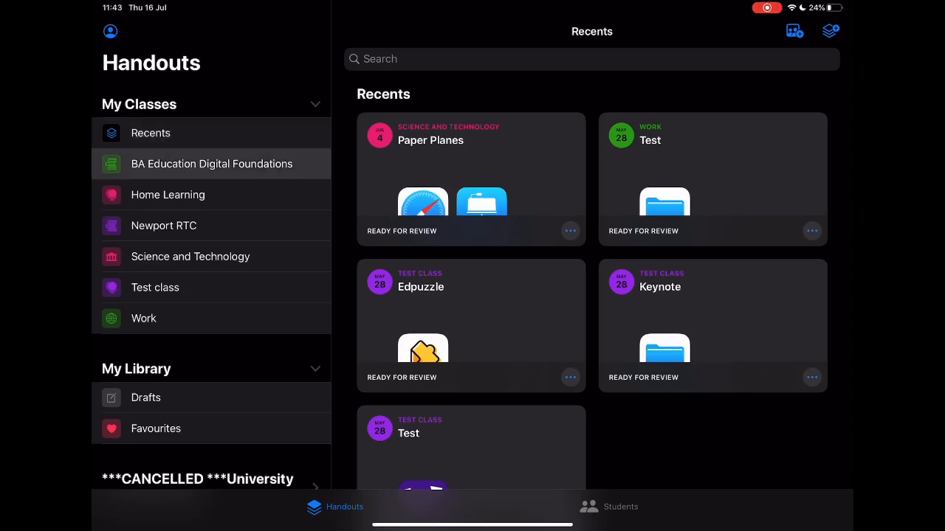
# Review the BA Education class's handouts and students, then start adding a new class
pyautogui.click(213, 164)
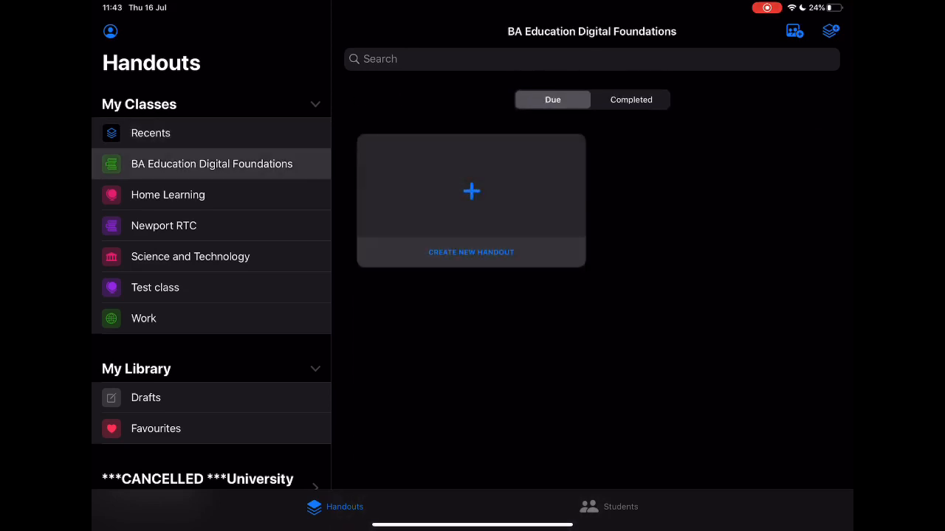
pyautogui.click(150, 133)
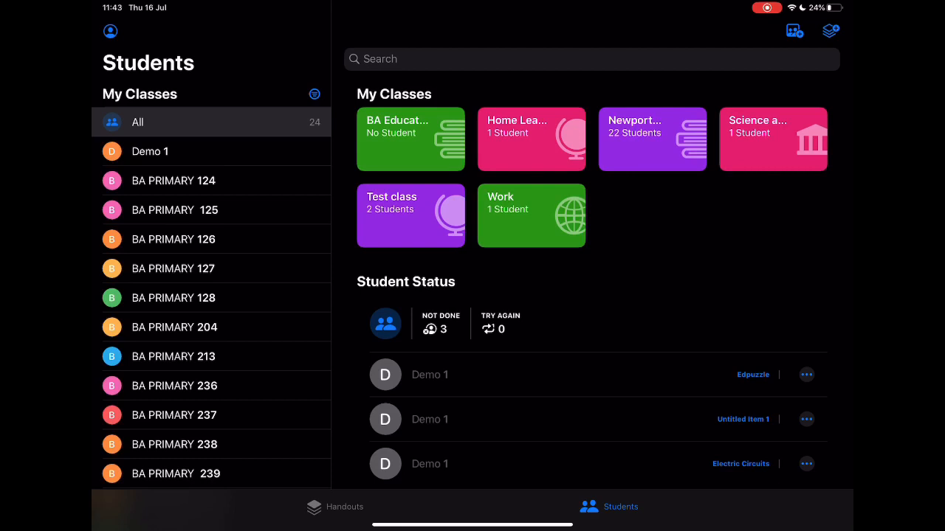
pyautogui.scroll(-3)
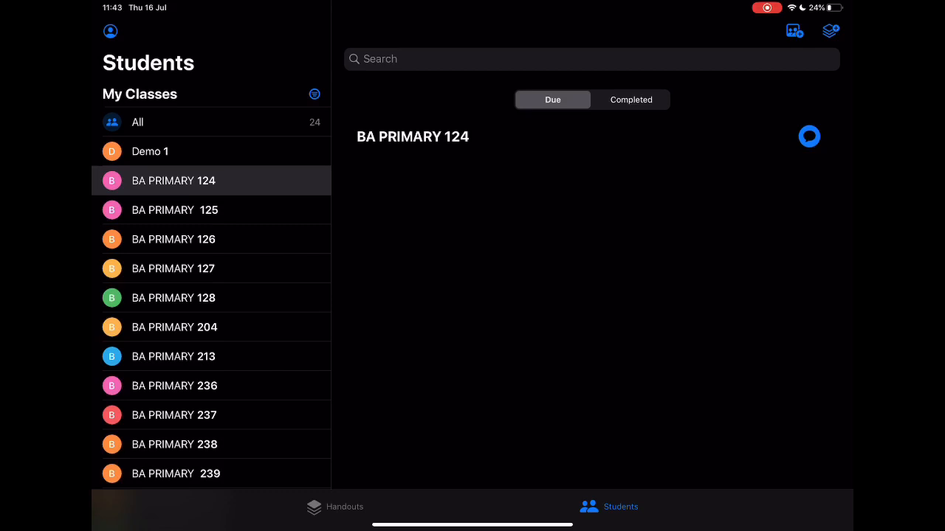
pyautogui.click(334, 507)
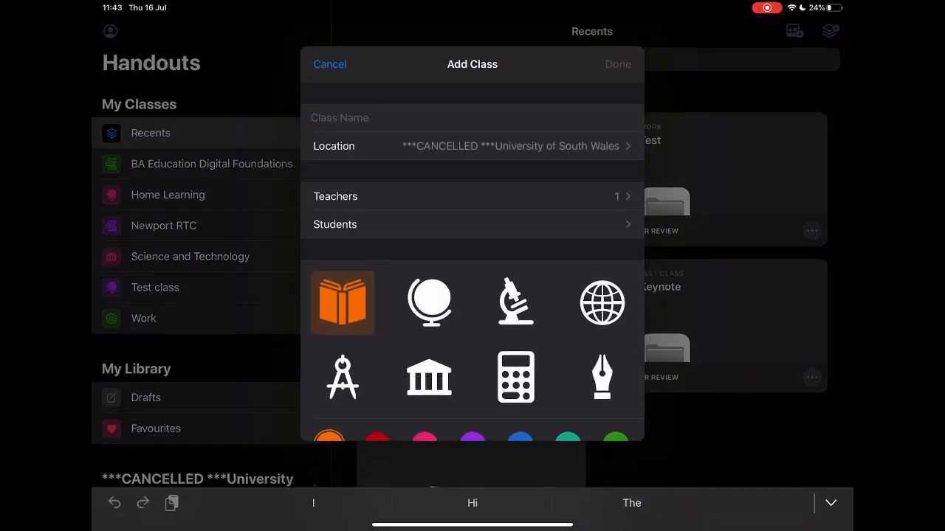
# Name the class 'School Work Class', review its teachers and begin adding students
pyautogui.write('School Work')
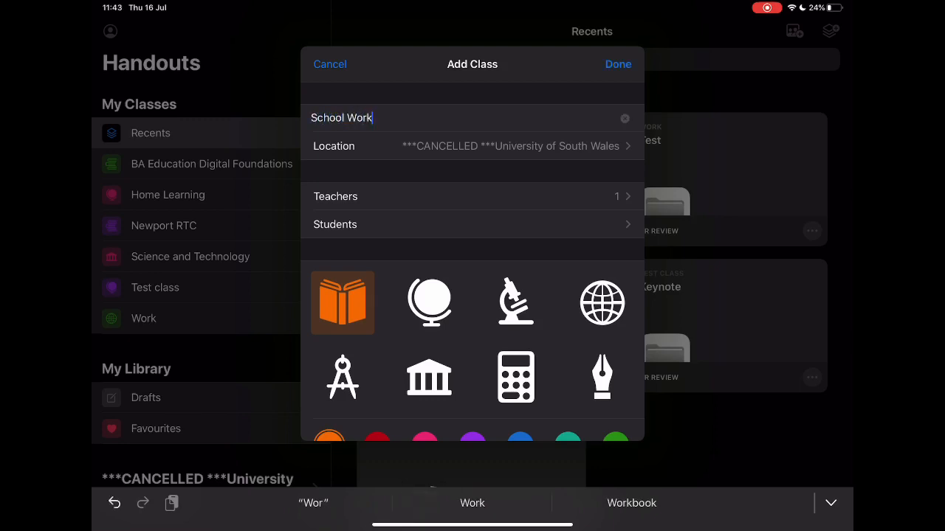
pyautogui.write('Class')
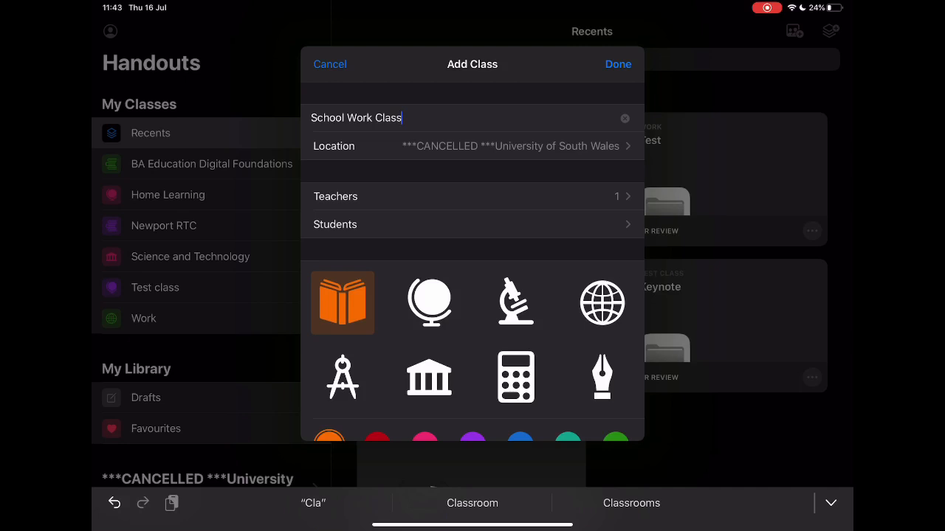
pyautogui.click(471, 196)
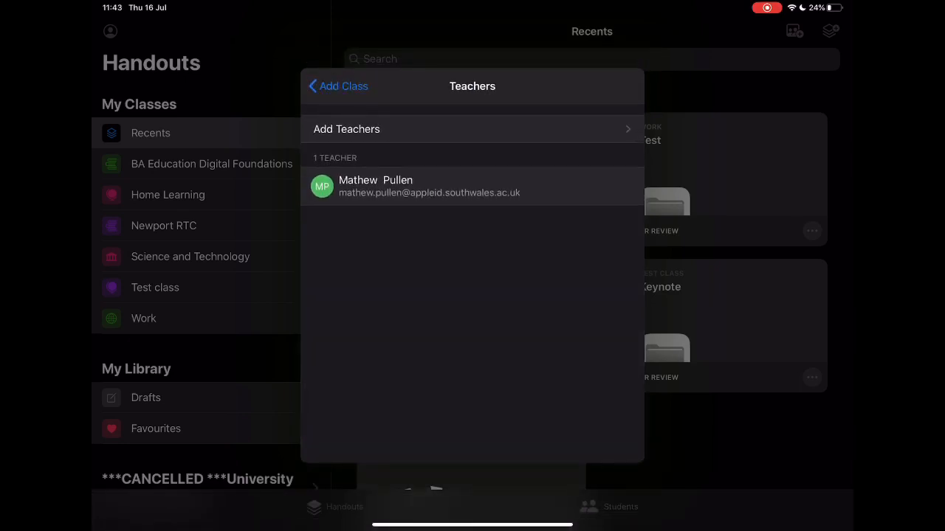
pyautogui.click(337, 85)
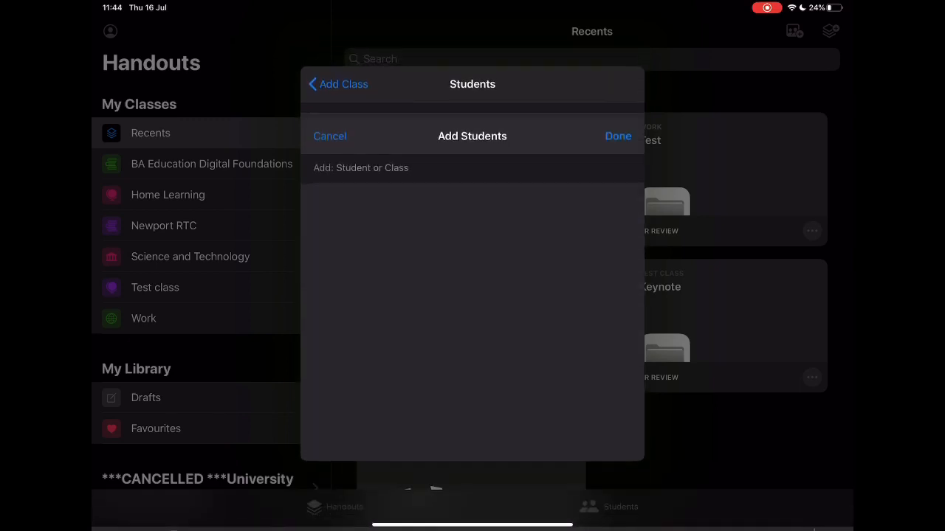
pyautogui.click(337, 83)
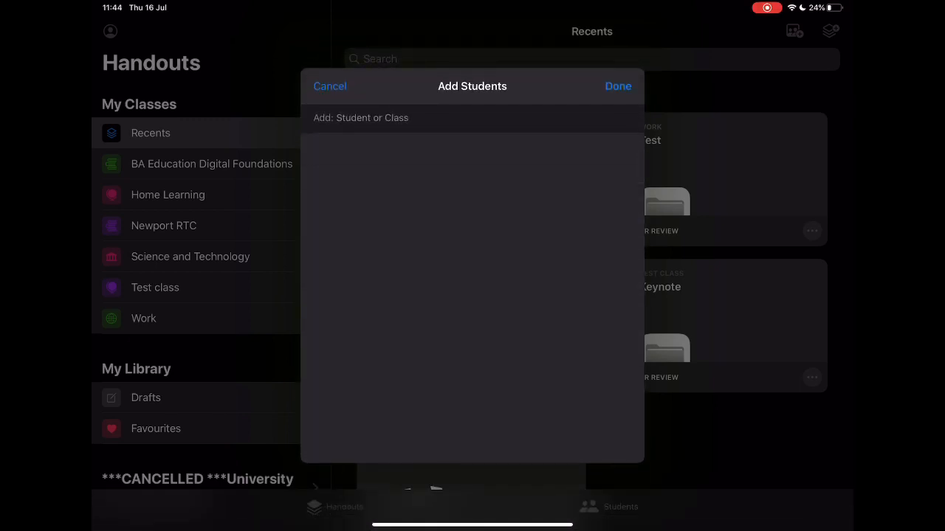
pyautogui.write('a')
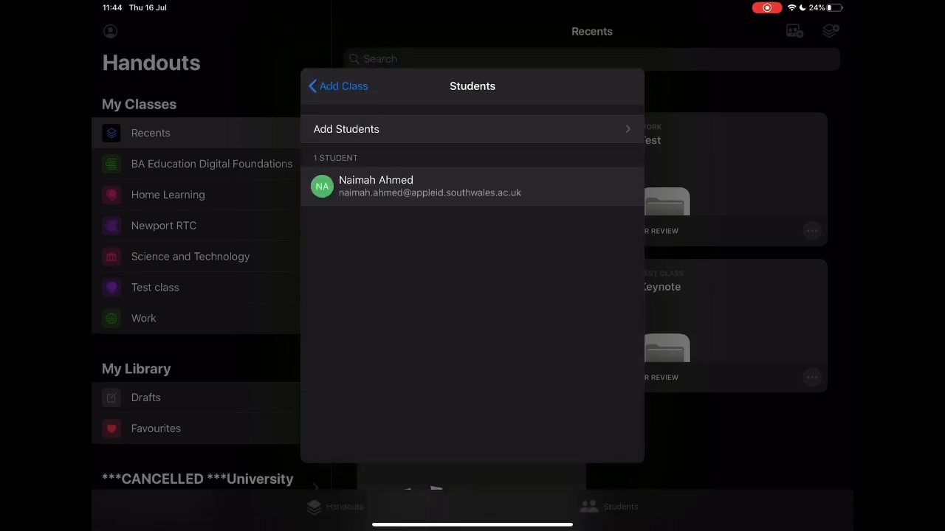
pyautogui.click(336, 86)
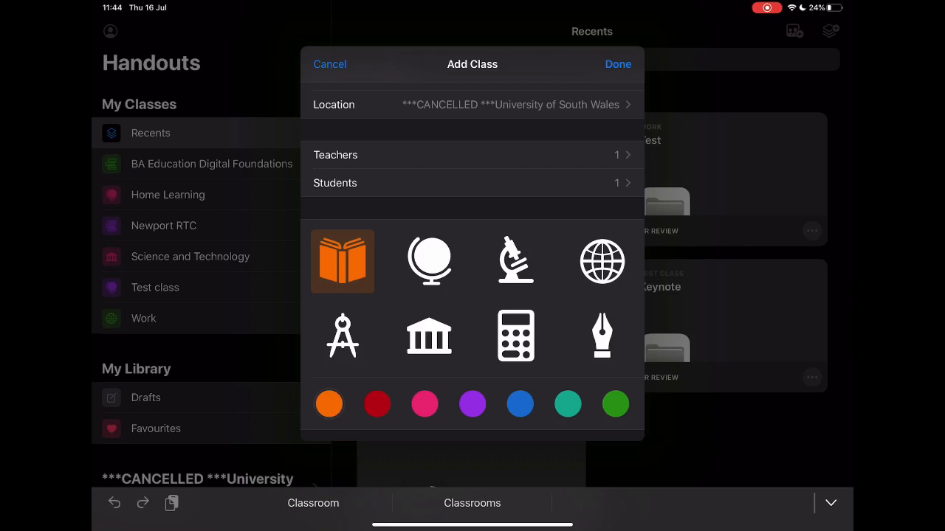
# Give School Work Class a red pen icon and finish creating it
pyautogui.click(602, 337)
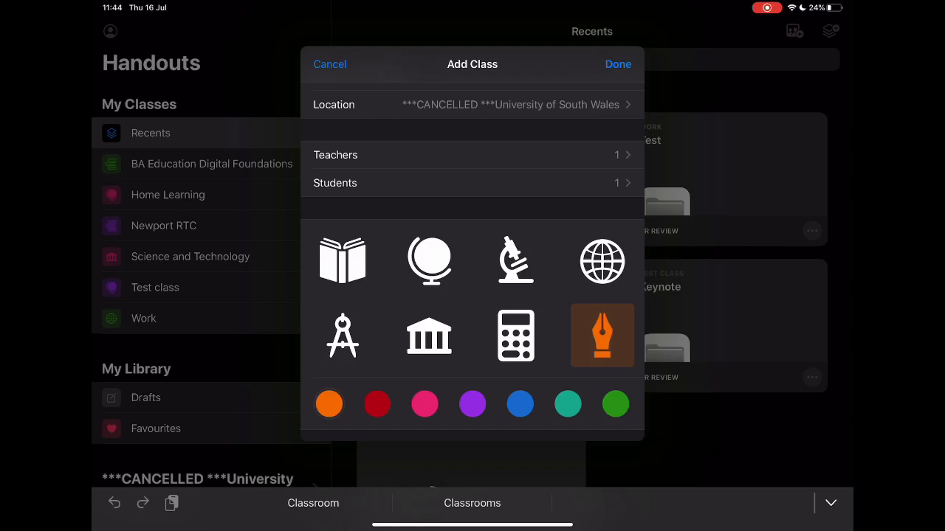
pyautogui.click(567, 405)
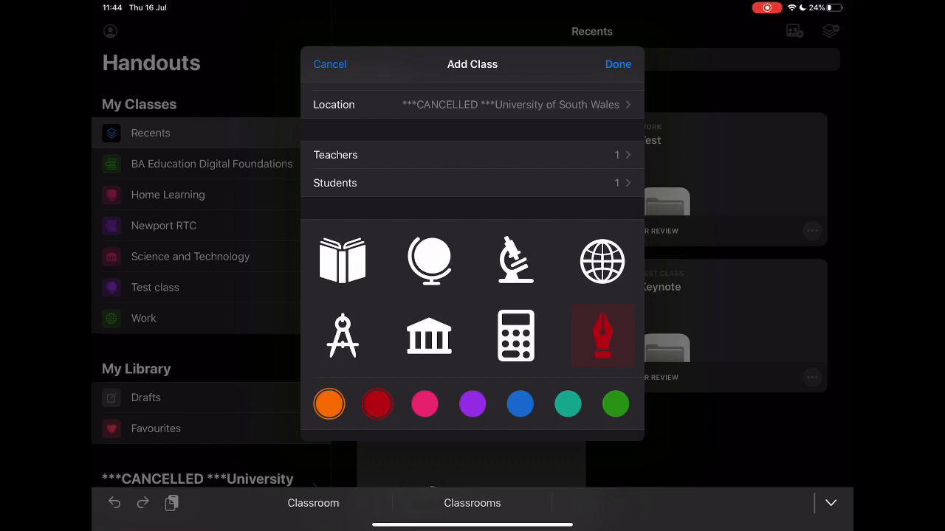
pyautogui.click(617, 65)
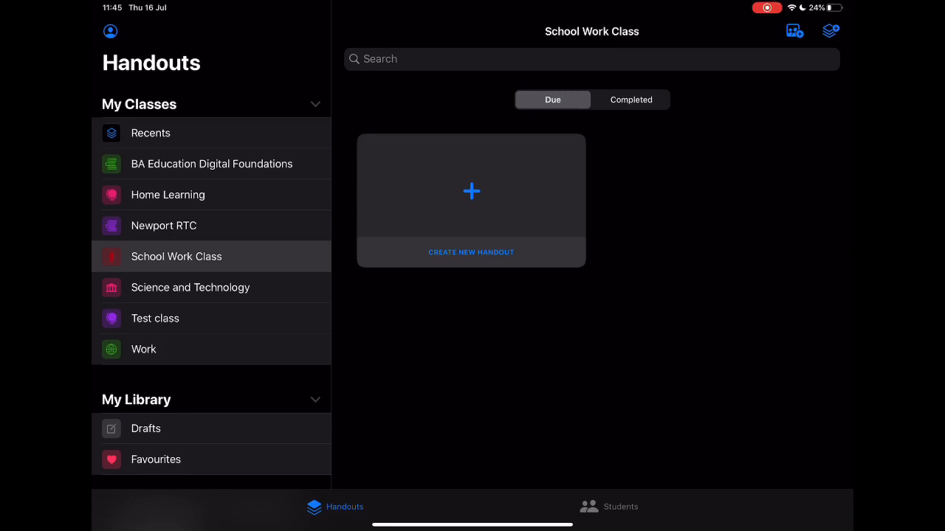
# Create a handout titled 'Have a go at this' and begin choosing its deadline date
pyautogui.click(471, 192)
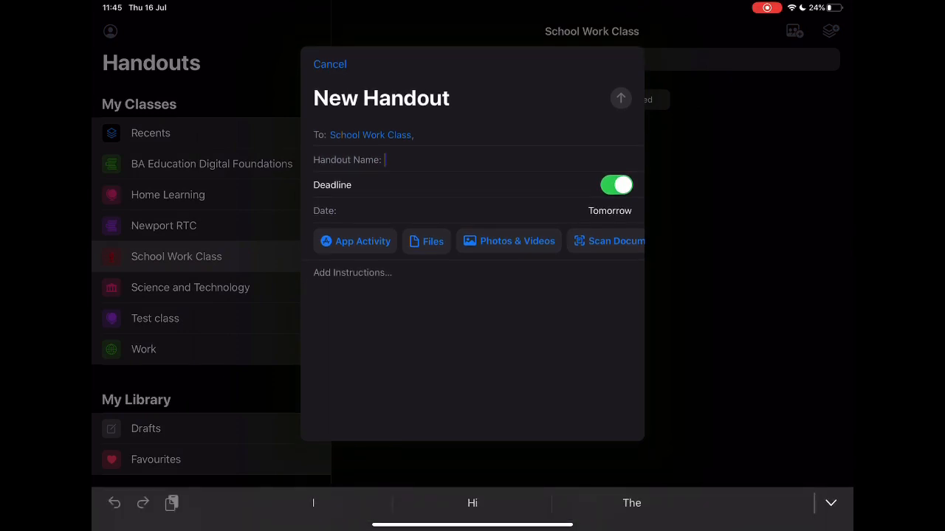
pyautogui.write('Have a go a')
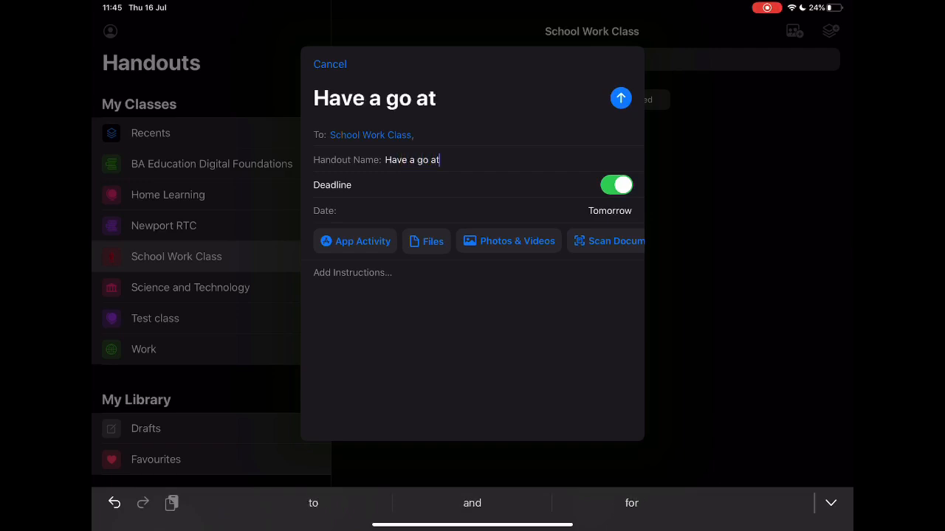
pyautogui.write('this')
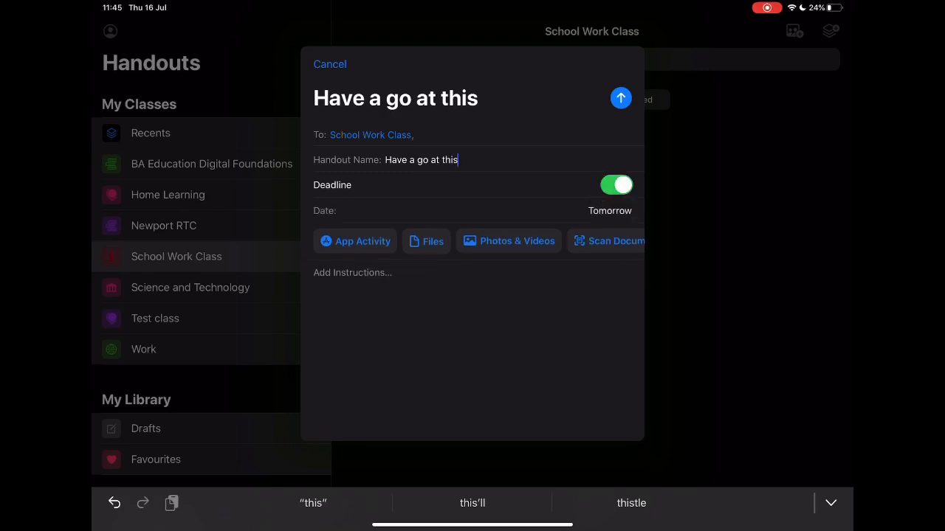
pyautogui.click(610, 210)
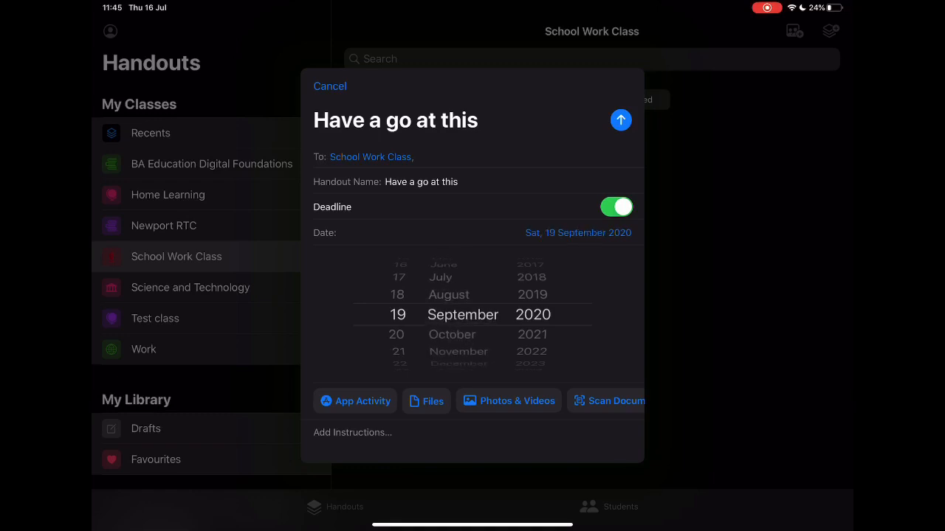
pyautogui.scroll(-3)
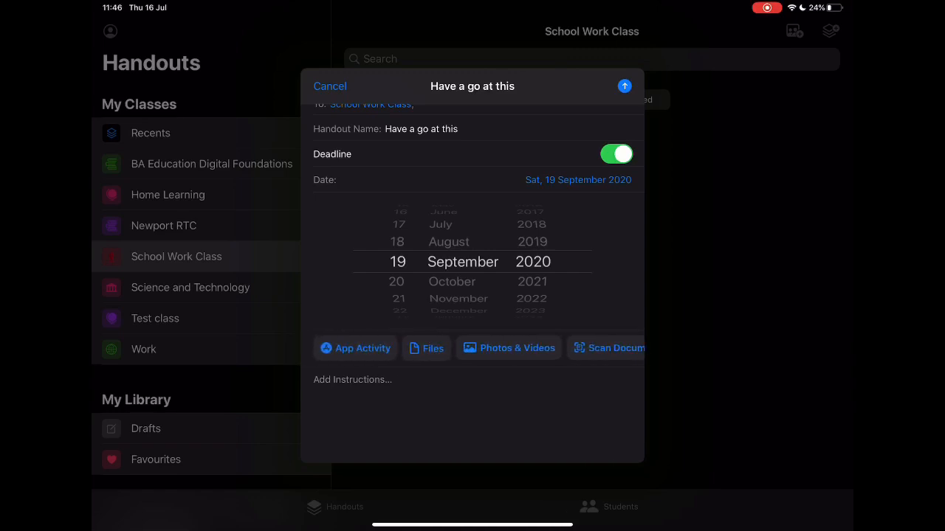
# Attach the Kahoot! 'Electric Circuits' quiz as an app activity
pyautogui.click(357, 348)
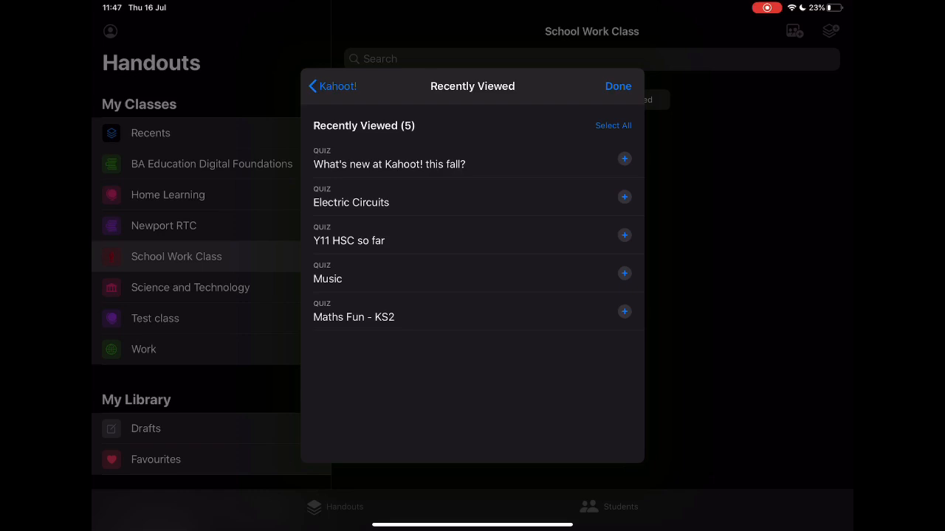
pyautogui.click(625, 198)
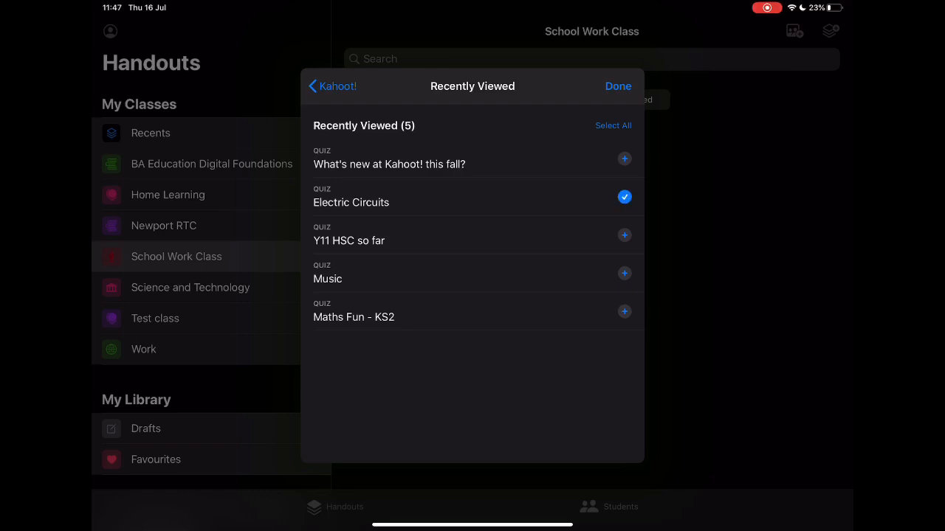
pyautogui.click(617, 86)
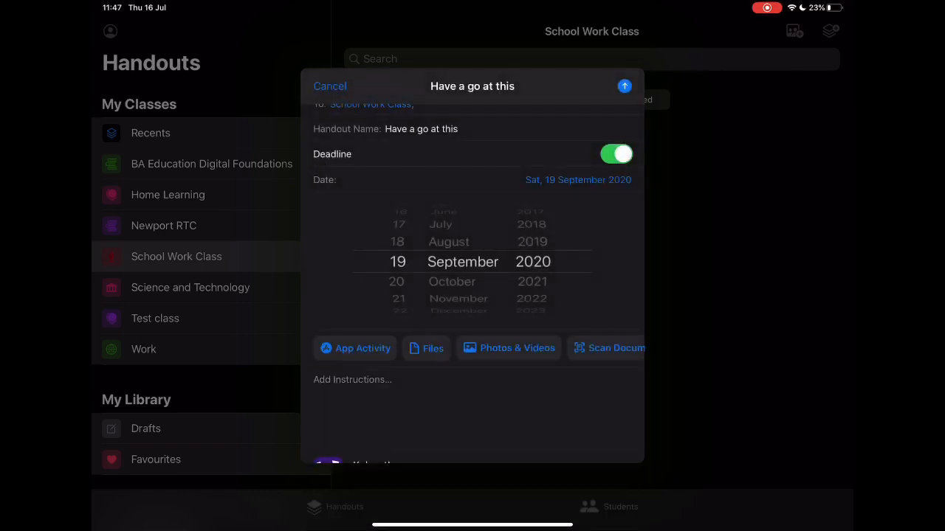
# Attach the 'Series circuit Current' Keynote presentation beneath the quiz
pyautogui.scroll(-3)
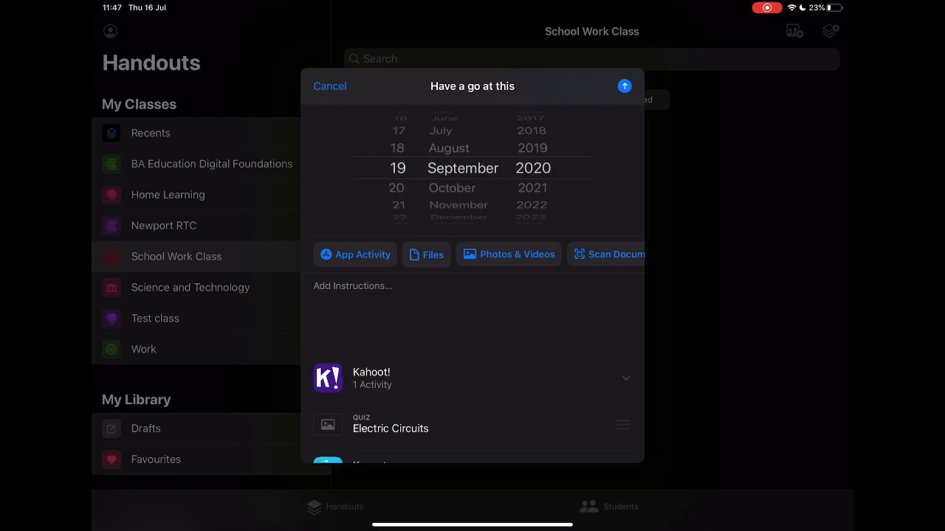
pyautogui.scroll(-3)
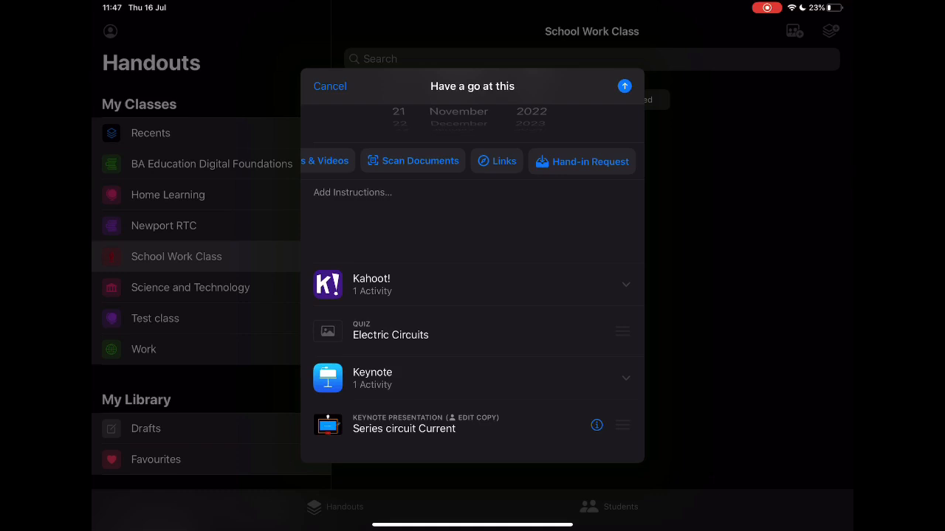
pyautogui.click(496, 161)
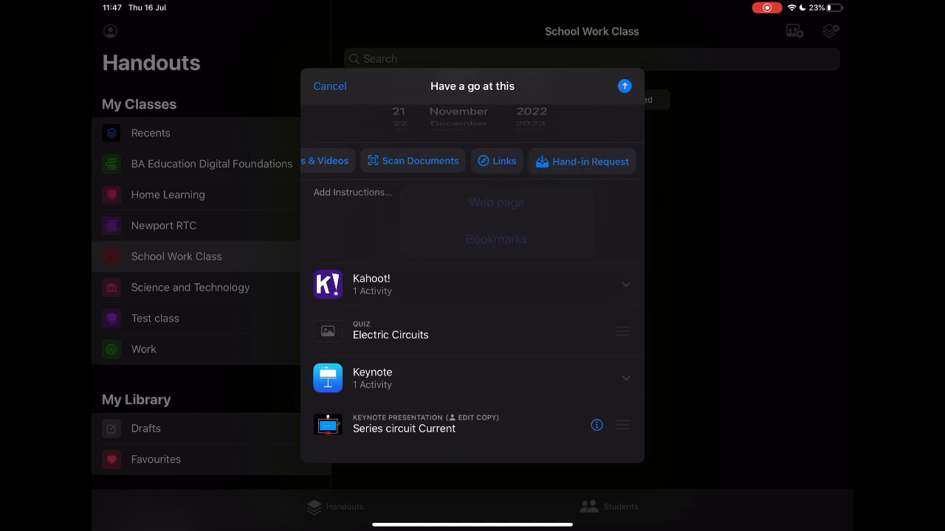
# Search Safari for 'science circuits ks2' and add the BBC Bitesize Circuits page as a web link
pyautogui.click(496, 202)
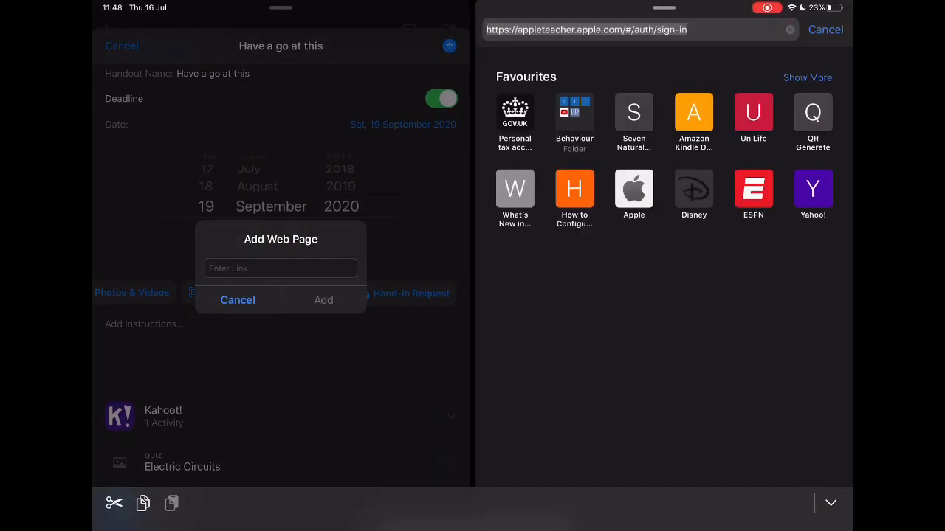
pyautogui.write('science circuits ks2')
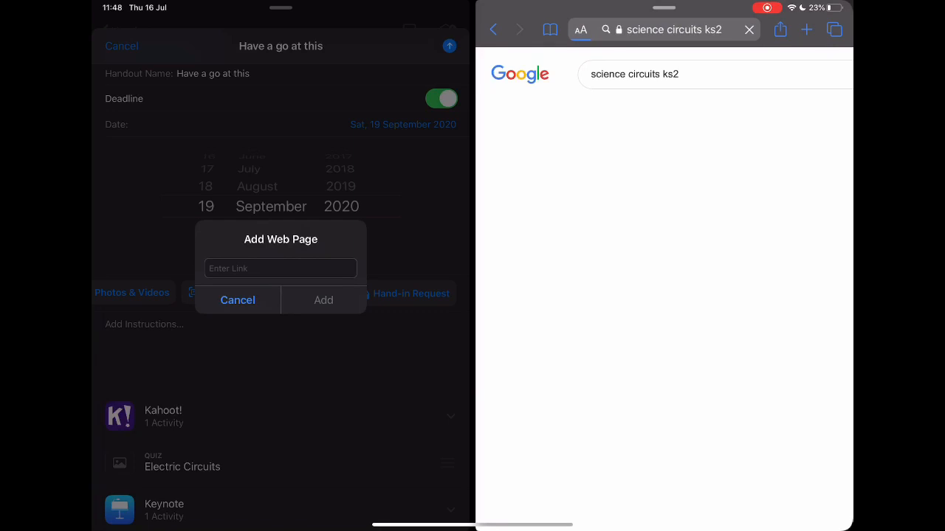
pyautogui.press('Return')
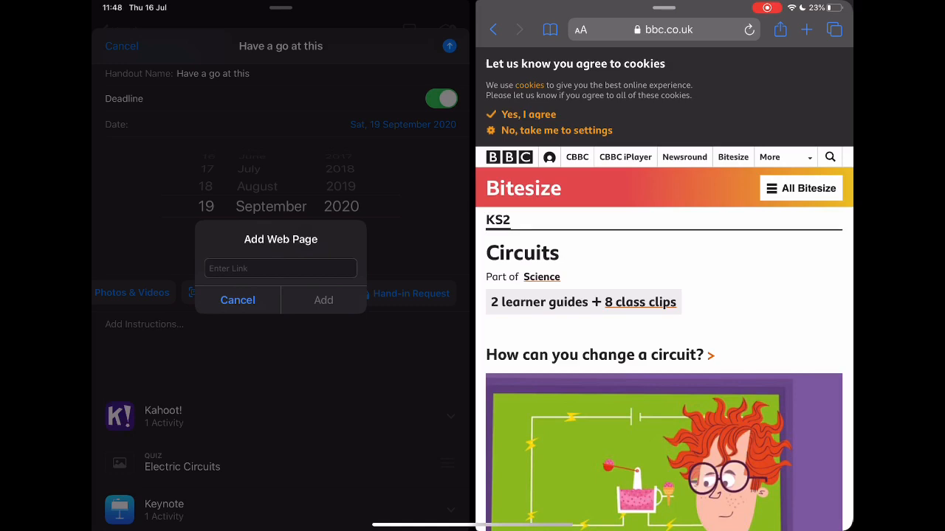
pyautogui.click(671, 29)
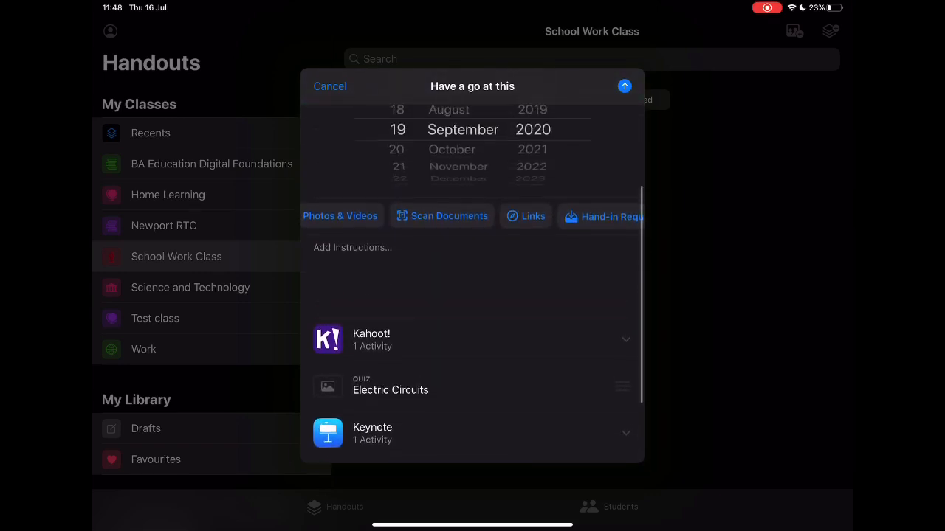
# Write instructions: try the quiz, use the support web page if stuck, then create a Keynote animation
pyautogui.click(351, 248)
pyautogui.write('Can you')
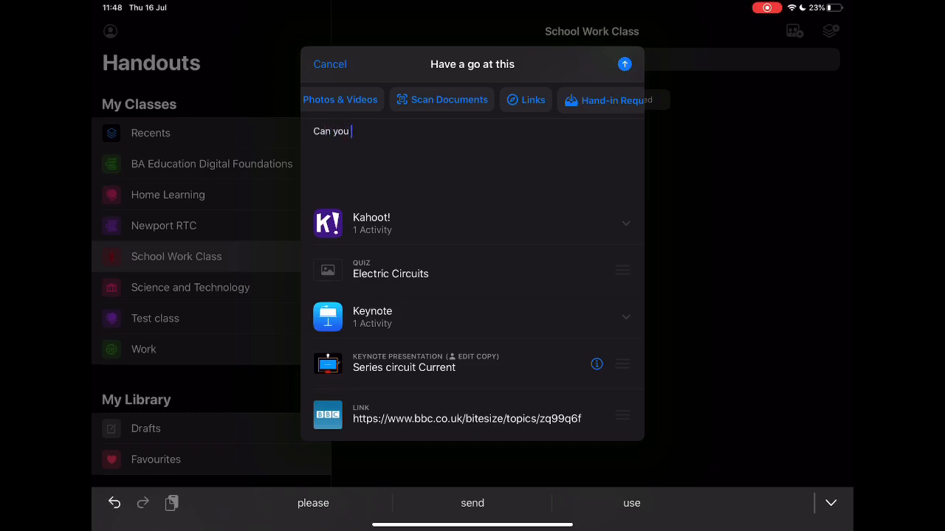
pyautogui.write('have a go at the')
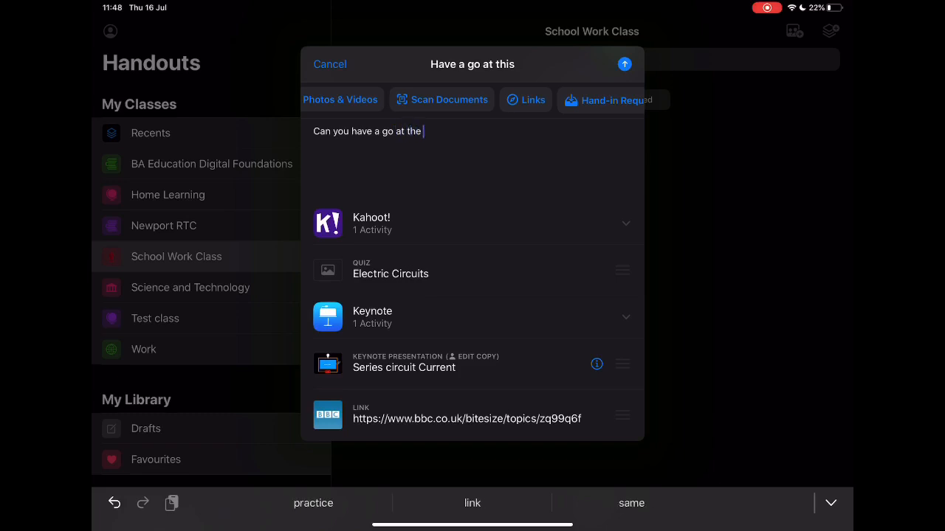
pyautogui.write('quiz and if you')
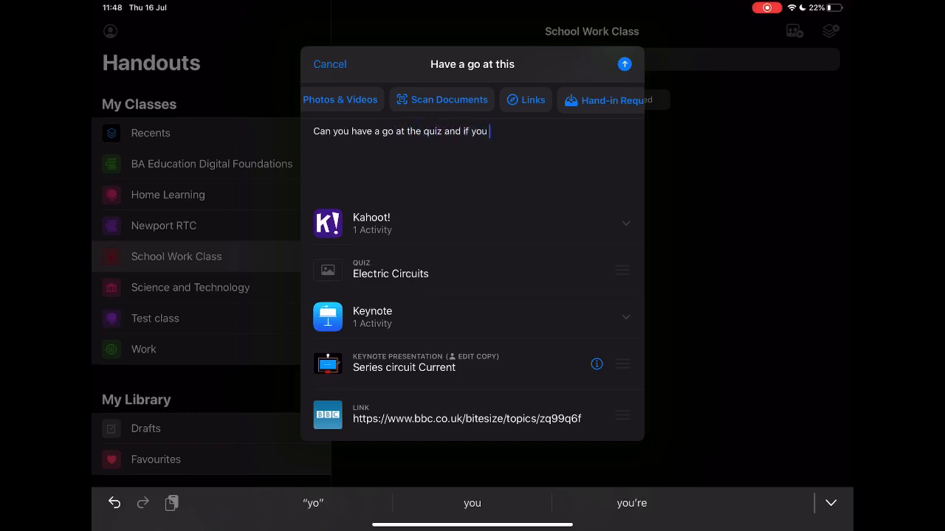
pyautogui.write('get stuck review the support')
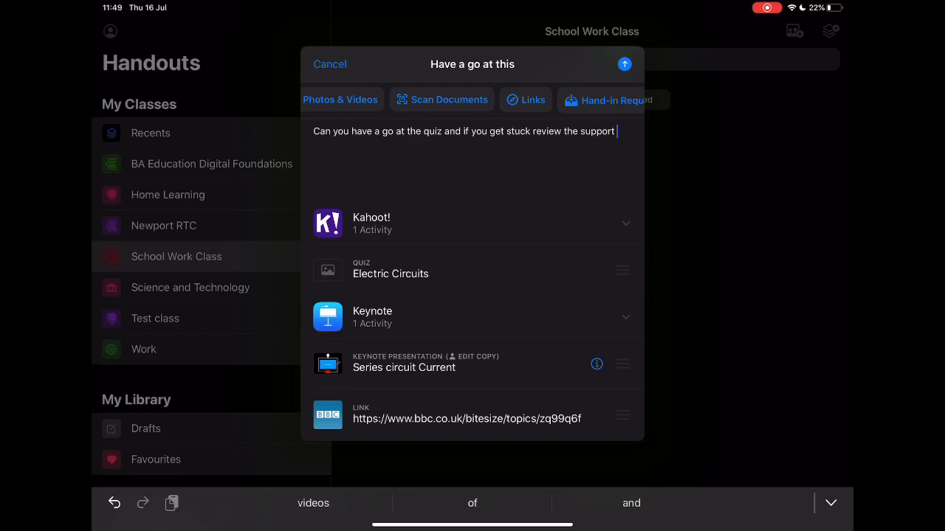
pyautogui.write('web page.')
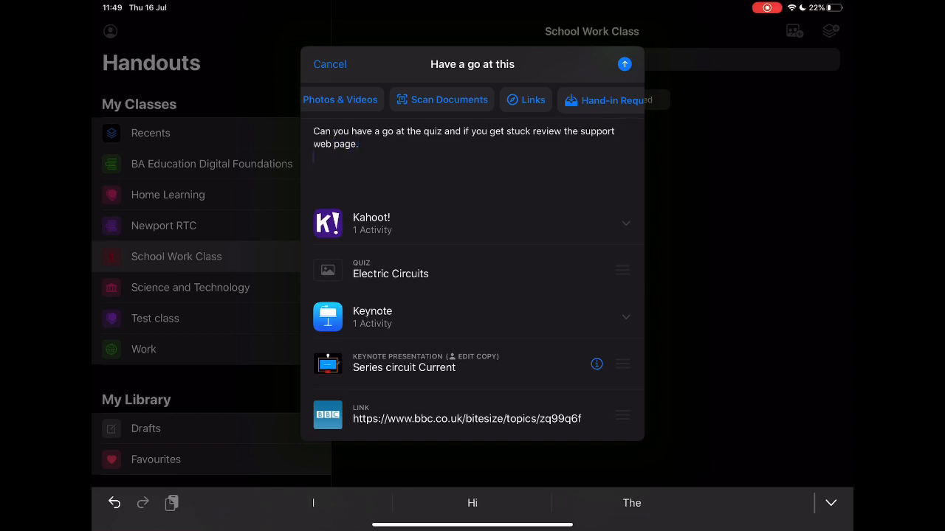
pyautogui.write('When complete')
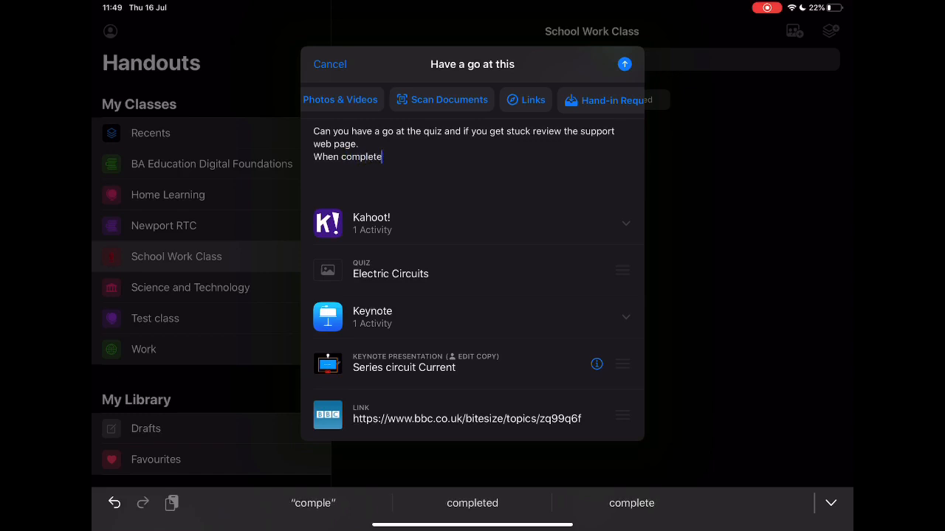
pyautogui.write('open Keynote and a')
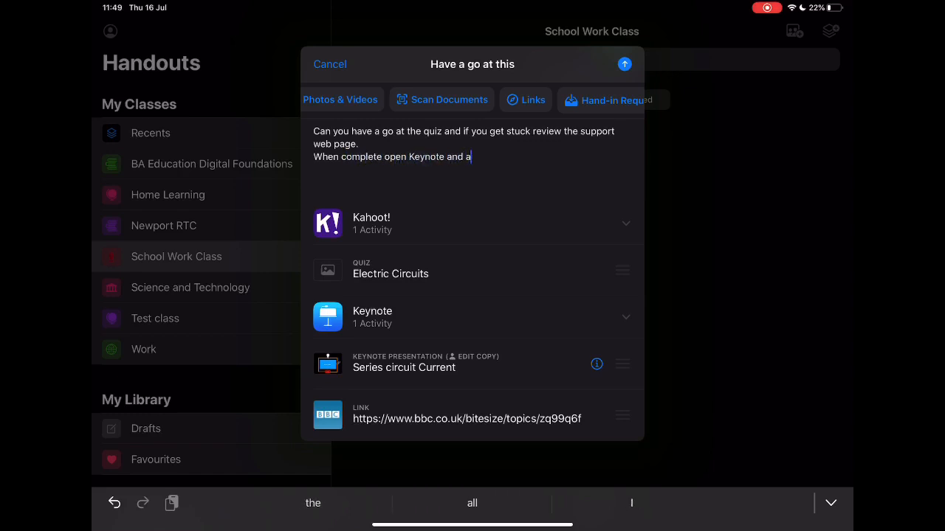
pyautogui.write('ttempt to create your own animati')
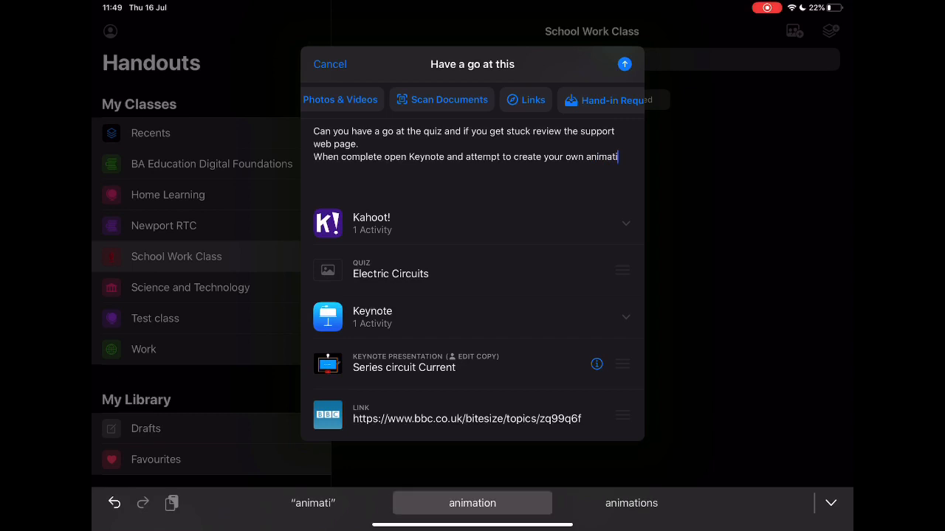
pyautogui.click(472, 502)
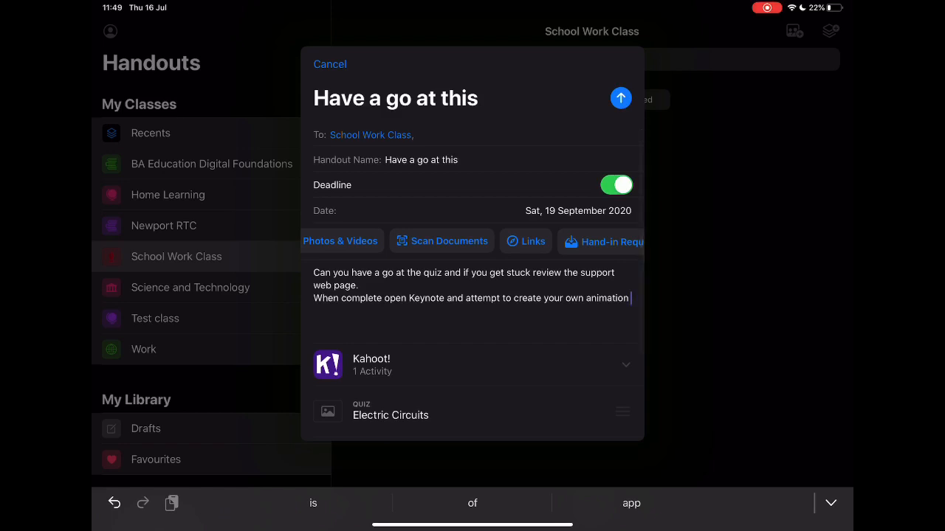
# Post the handout and review its progress, 0% complete with all three activities not done
pyautogui.click(620, 98)
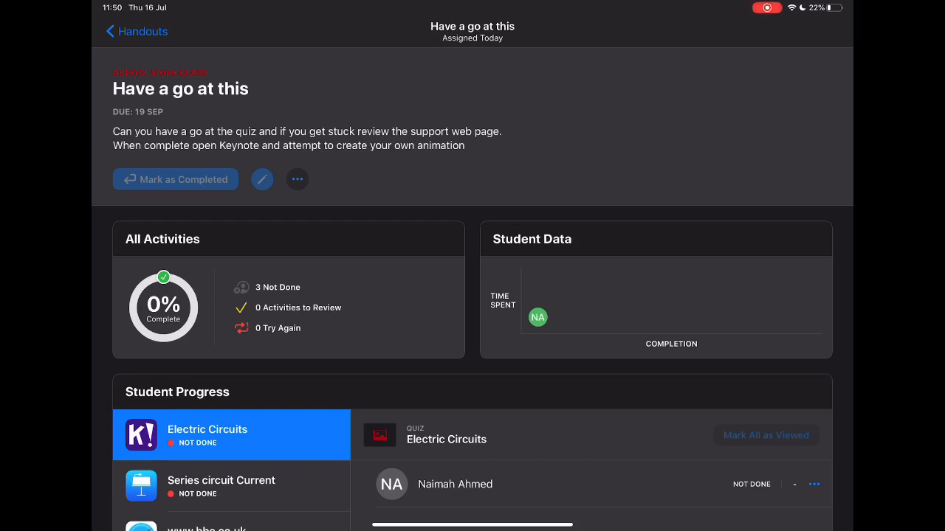
pyautogui.scroll(-3)
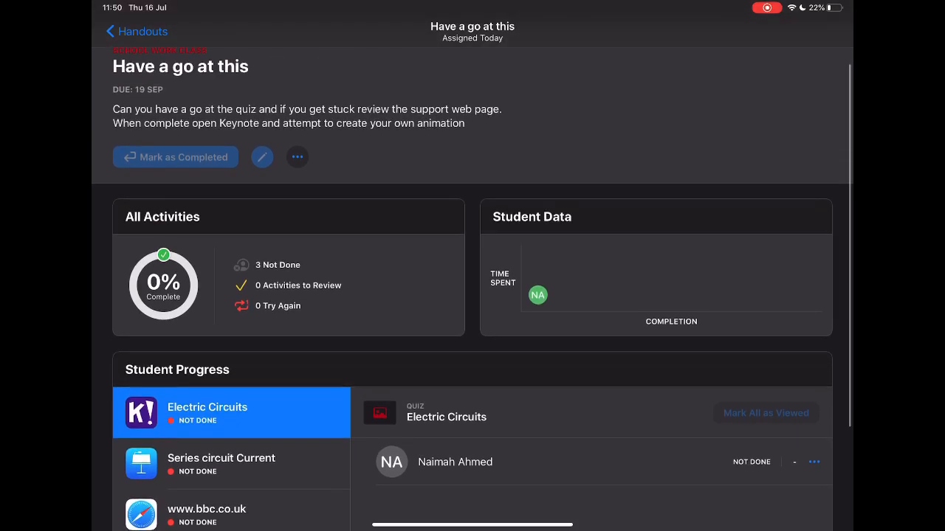
pyautogui.scroll(-3)
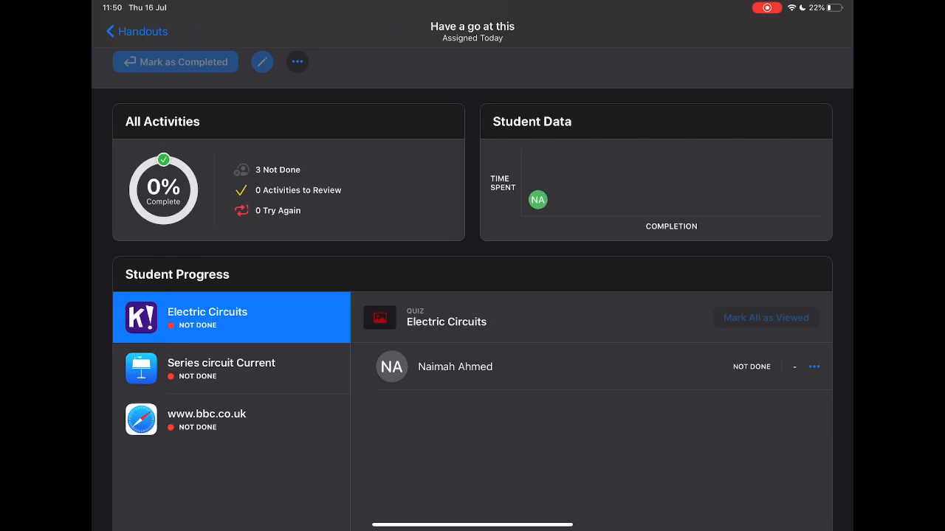
# Review progress for the BBC Bitesize link, Series circuit presentation and Electric Circuits quiz
pyautogui.click(222, 419)
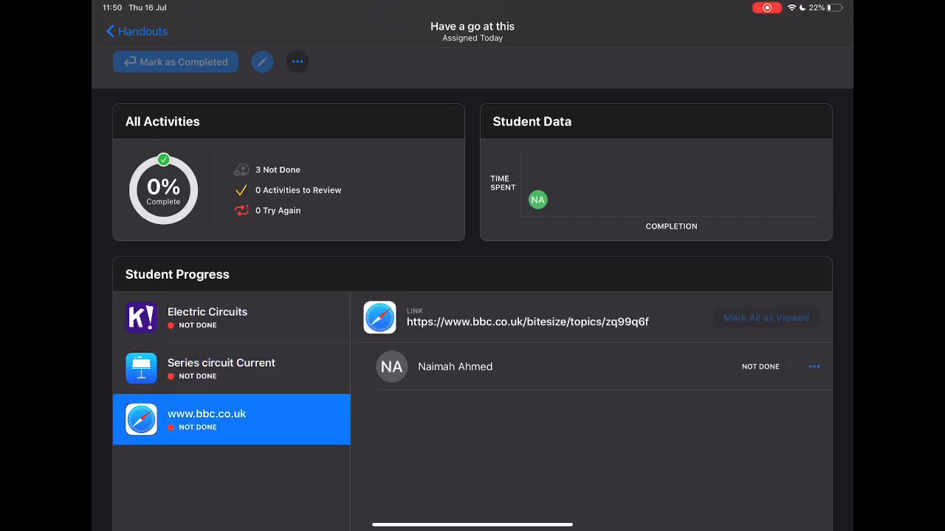
pyautogui.click(221, 369)
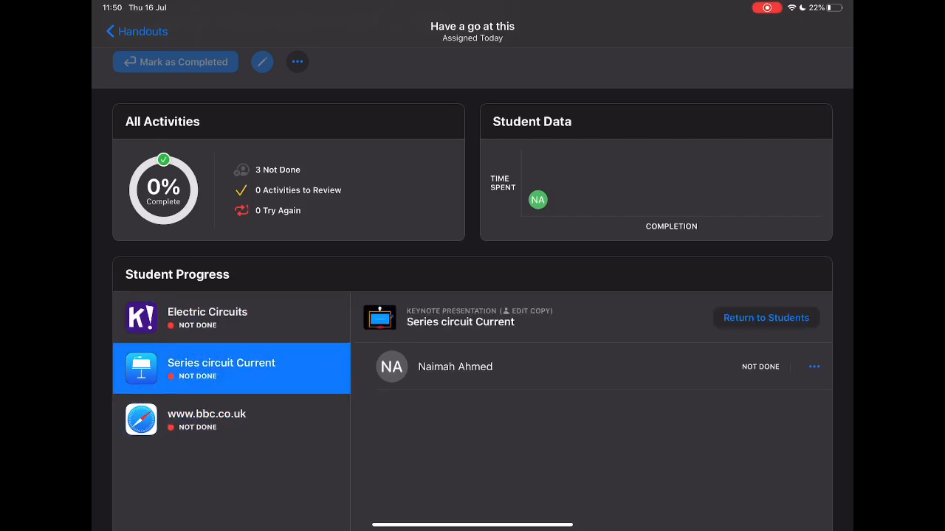
pyautogui.click(206, 419)
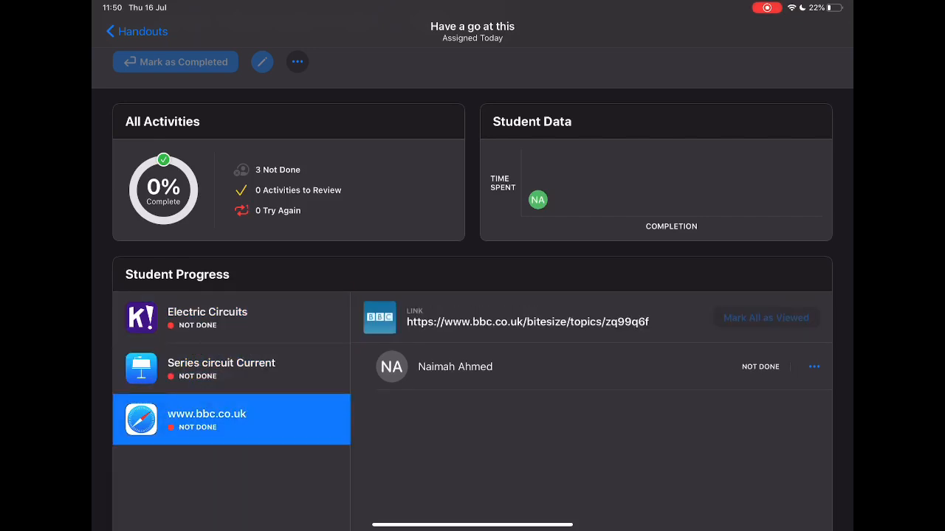
pyautogui.click(222, 317)
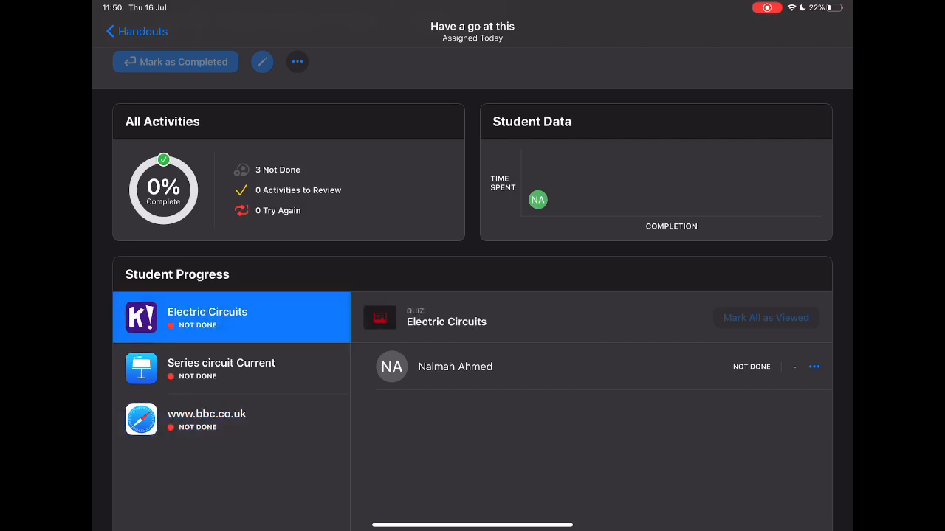
pyautogui.click(222, 369)
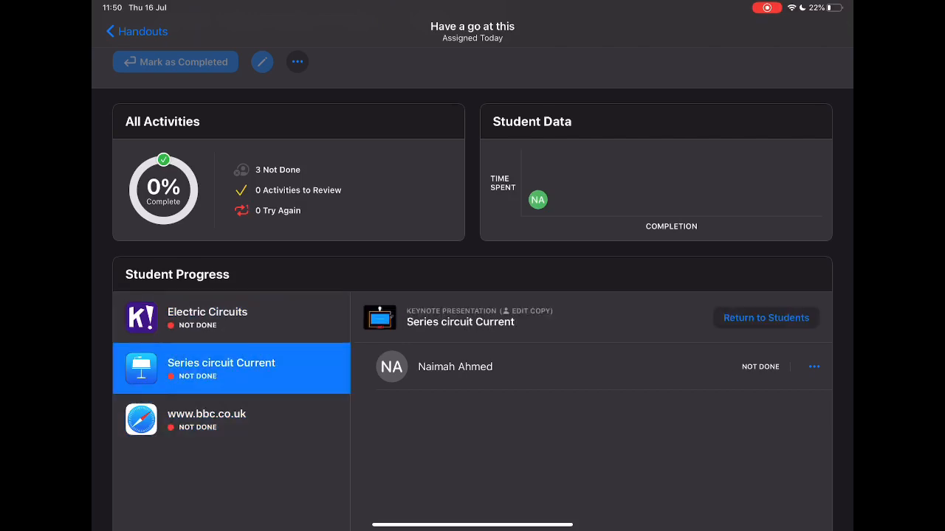
pyautogui.click(815, 366)
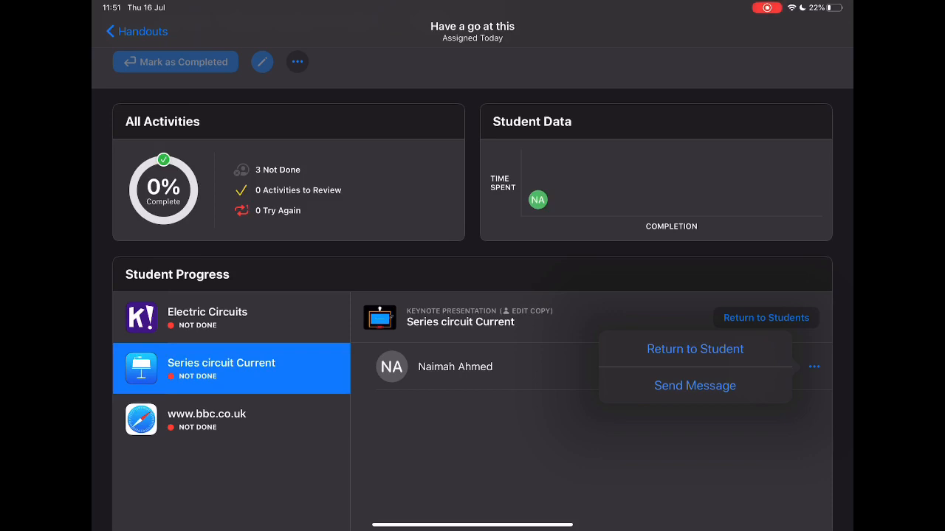
pyautogui.click(694, 385)
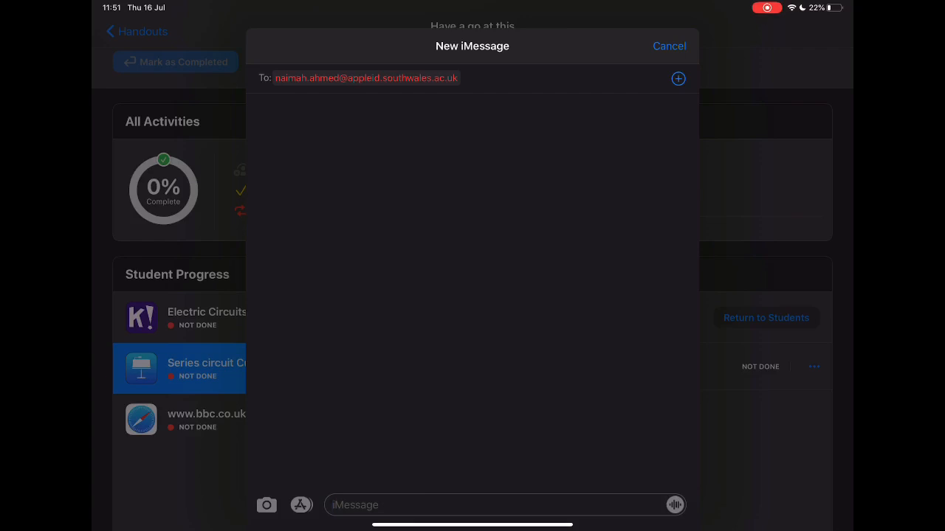
pyautogui.click(669, 46)
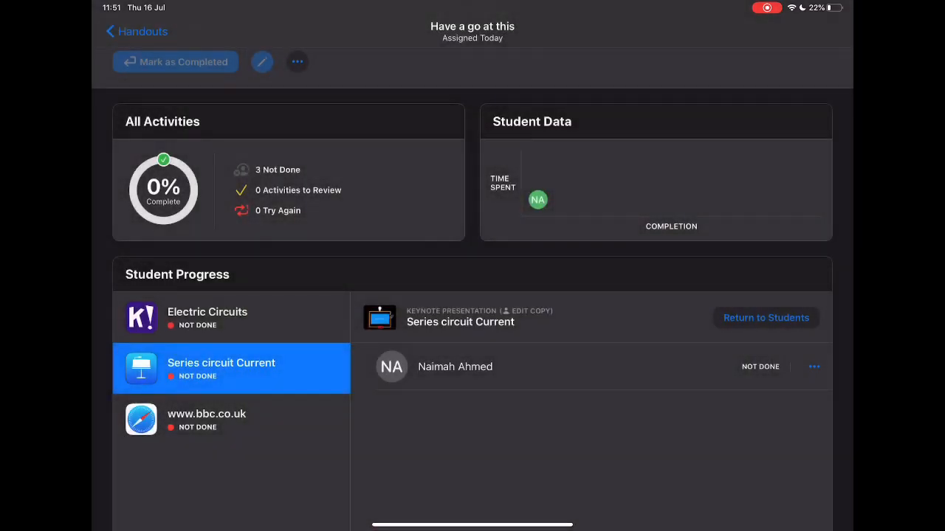